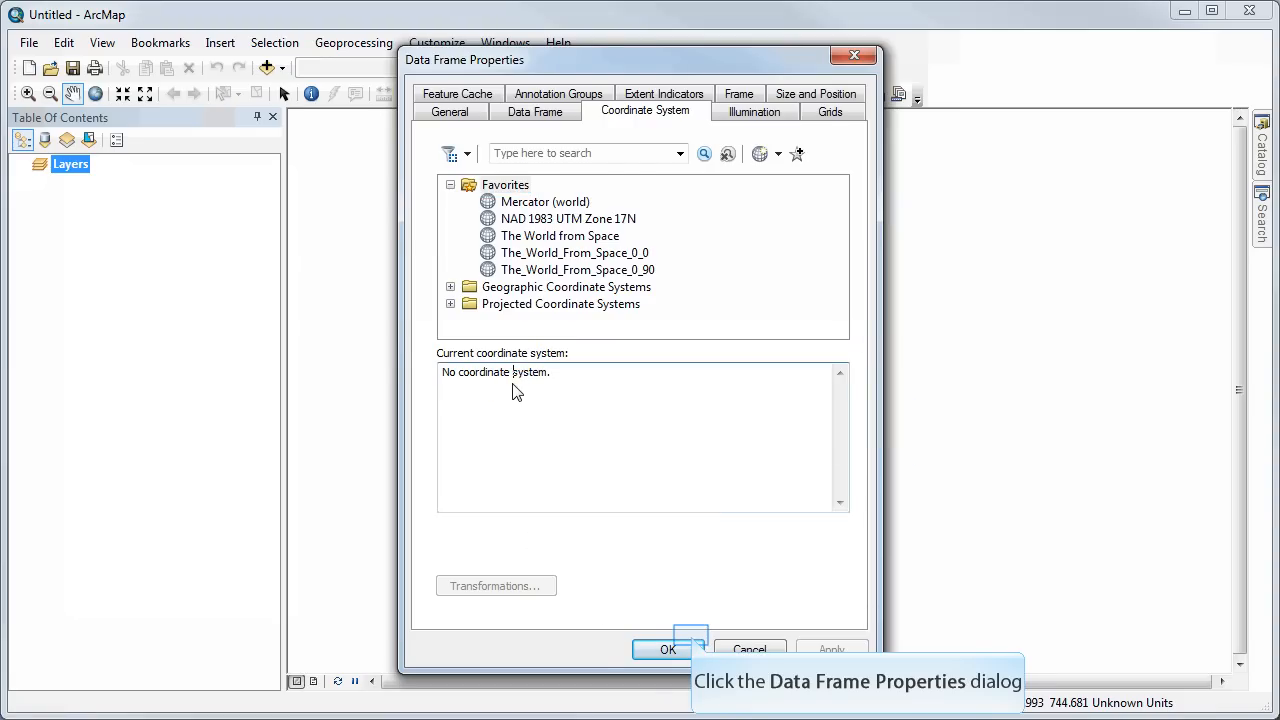
mouse_move(555, 394)
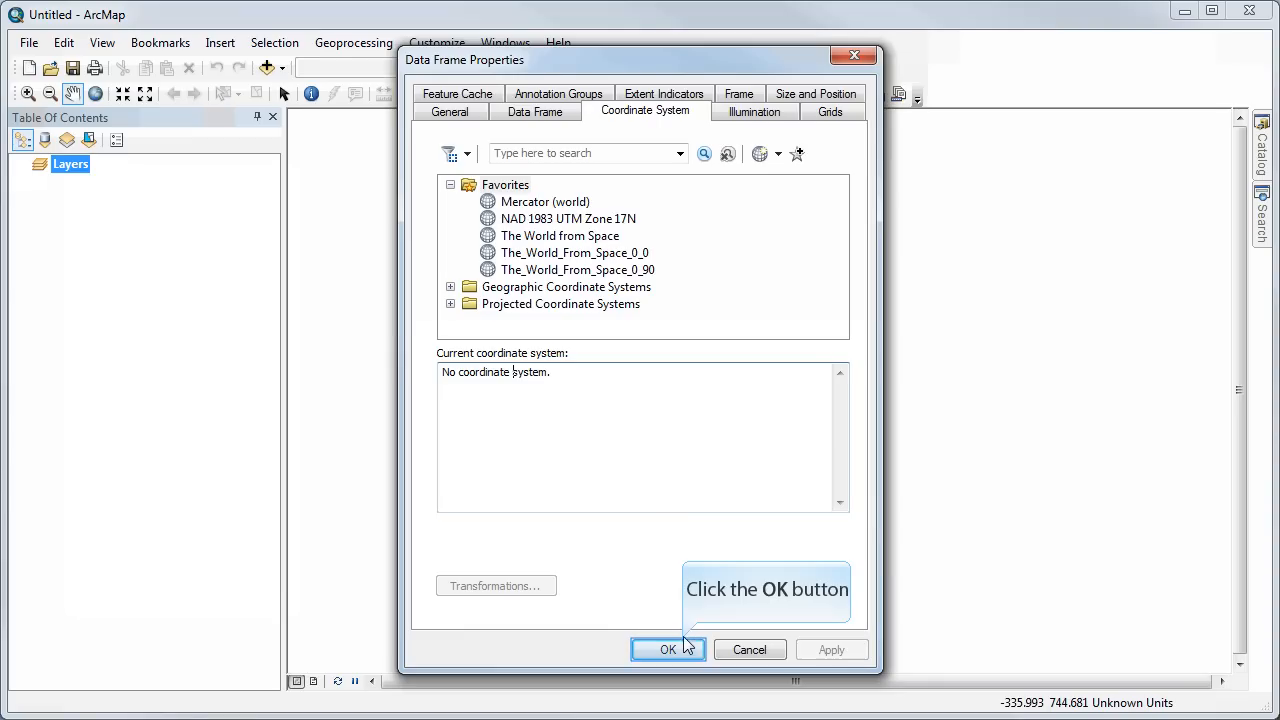
- Confirm the Data Frame Properties dialog without setting a coordinate system
left_click(668, 649)
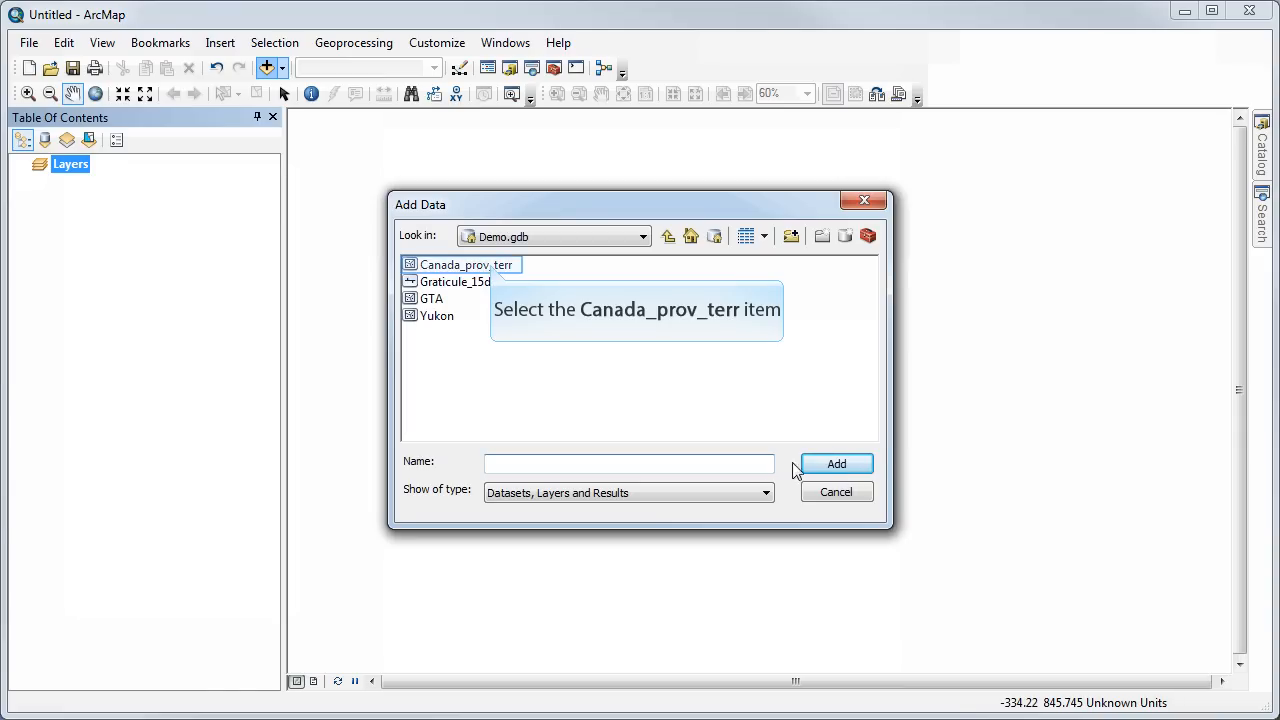
- Add the Canada_prov_terr dataset from Demo.gdb to the map
left_click(463, 264)
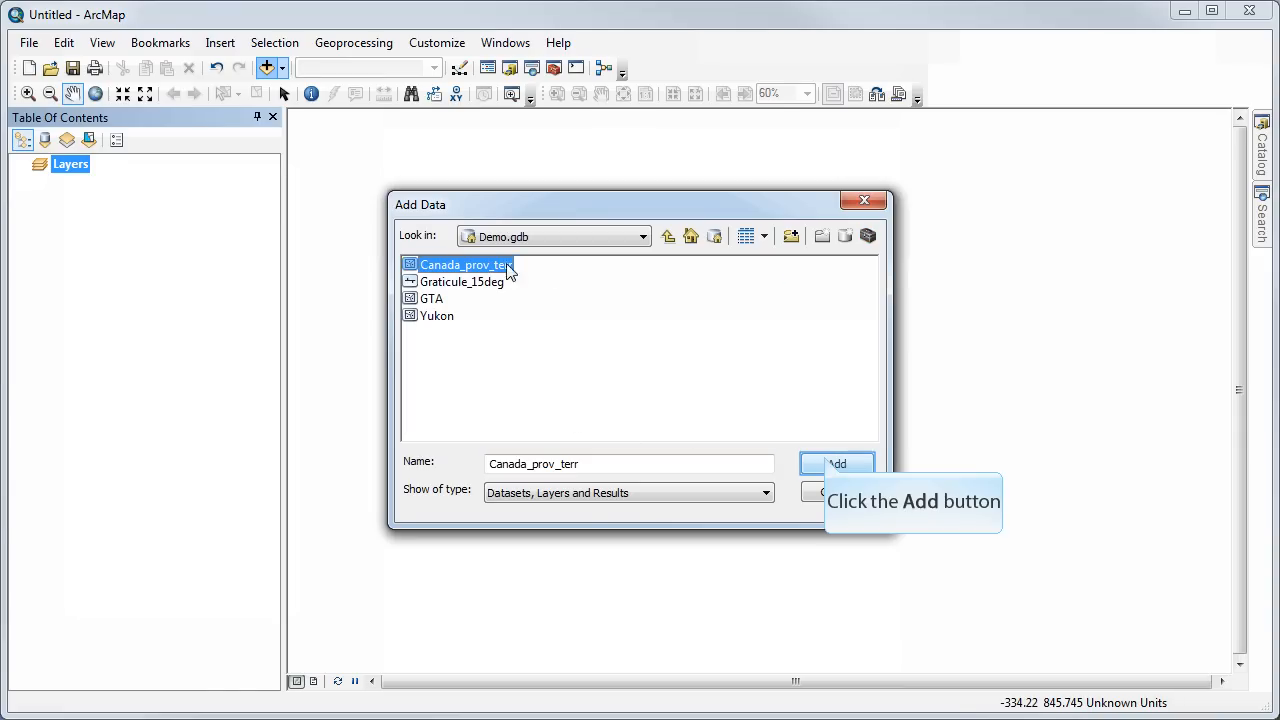
left_click(836, 463)
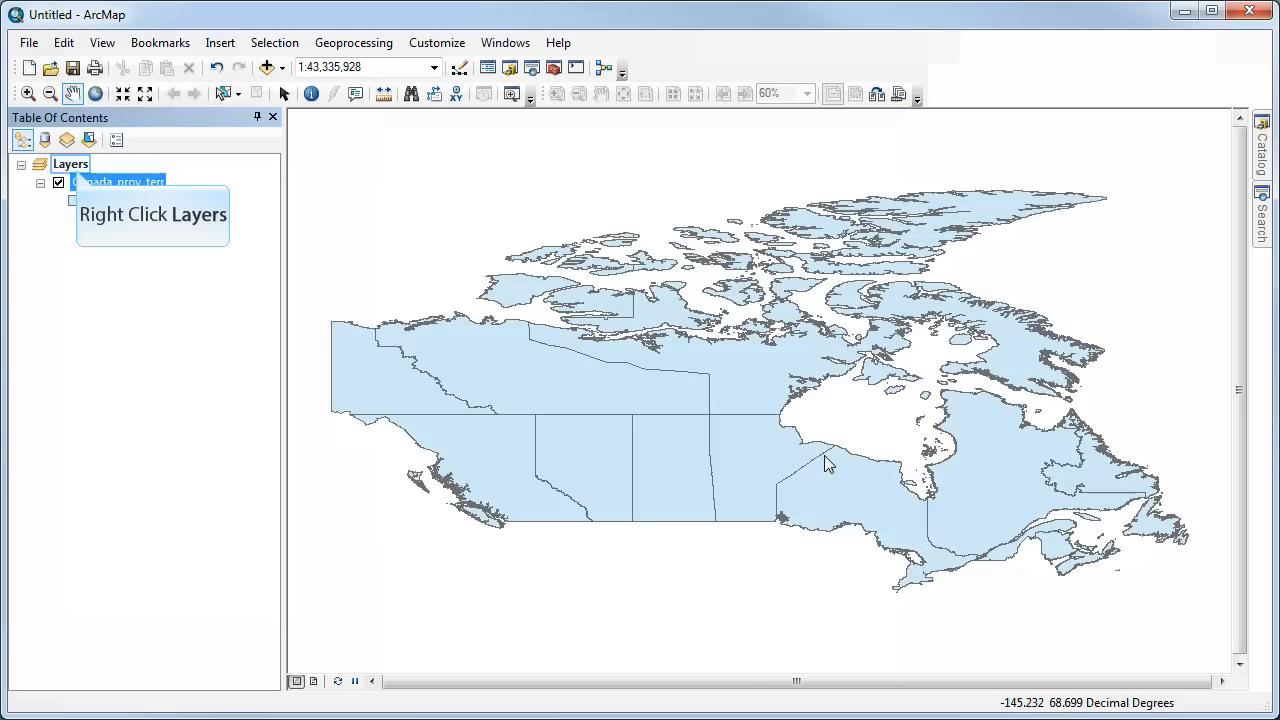
mouse_move(558, 451)
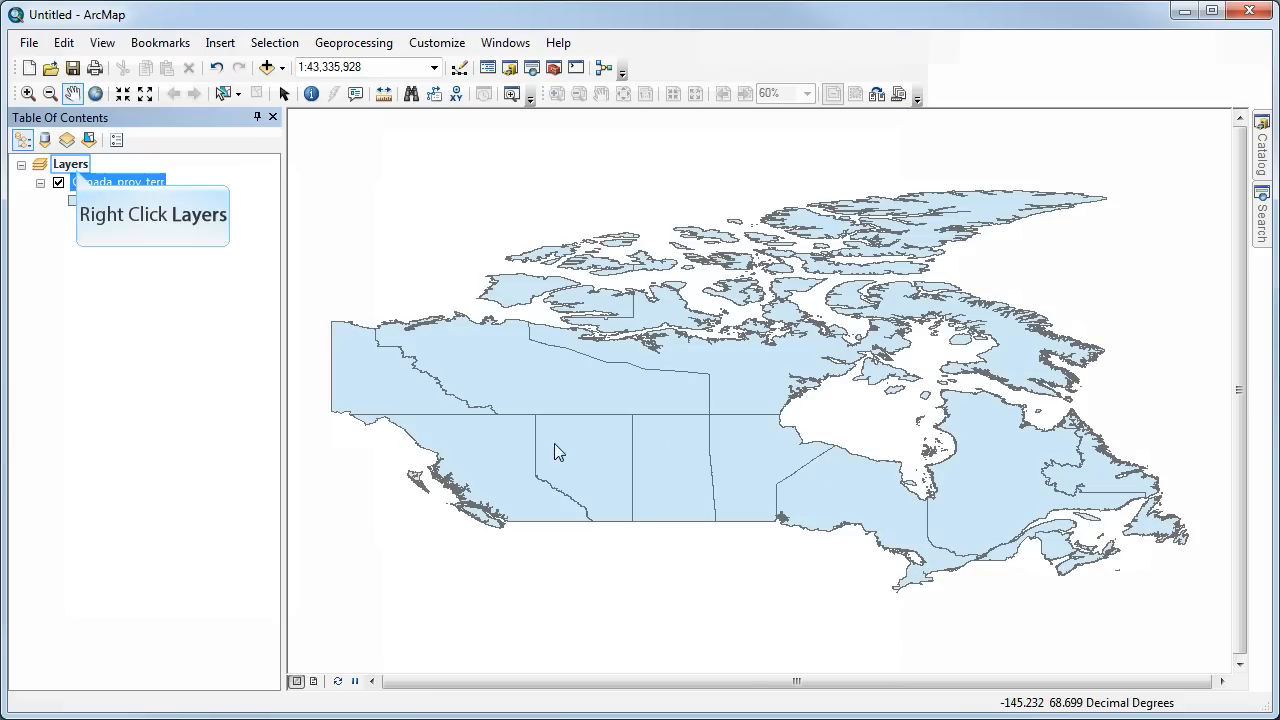
- Set the Layers data frame's coordinate system to WGS 1984 in its properties
right_click(70, 163)
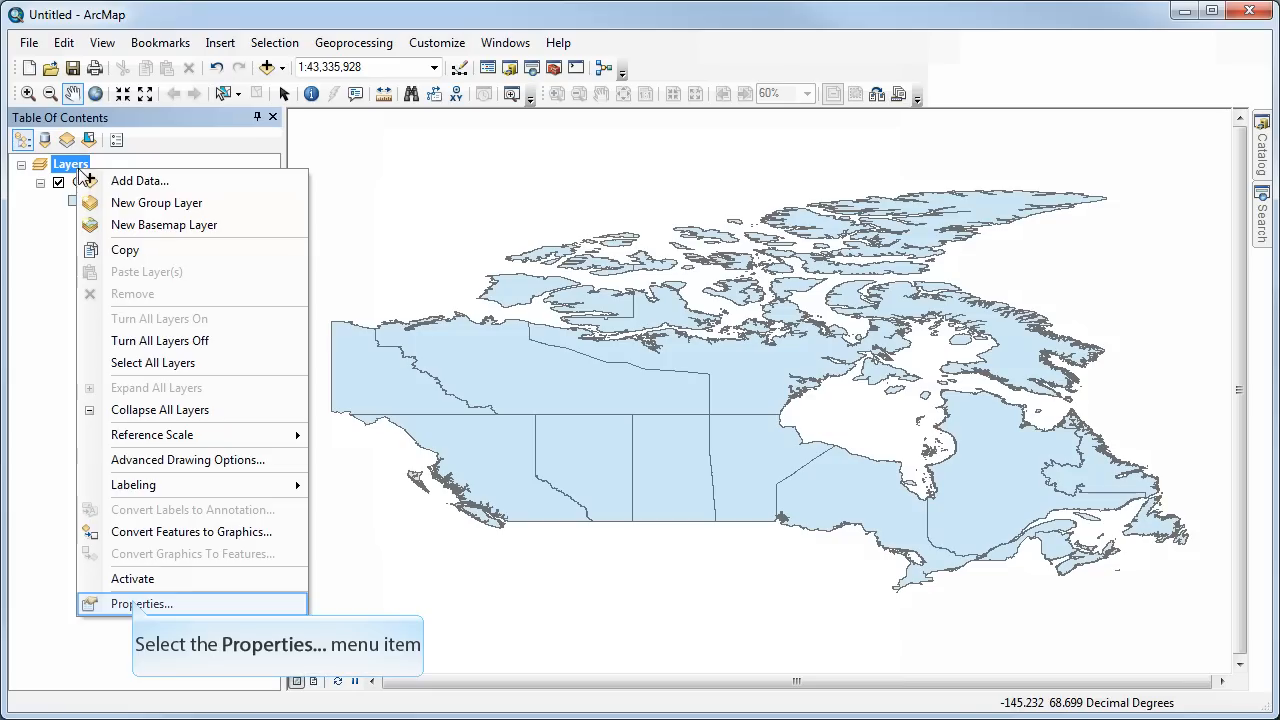
left_click(140, 603)
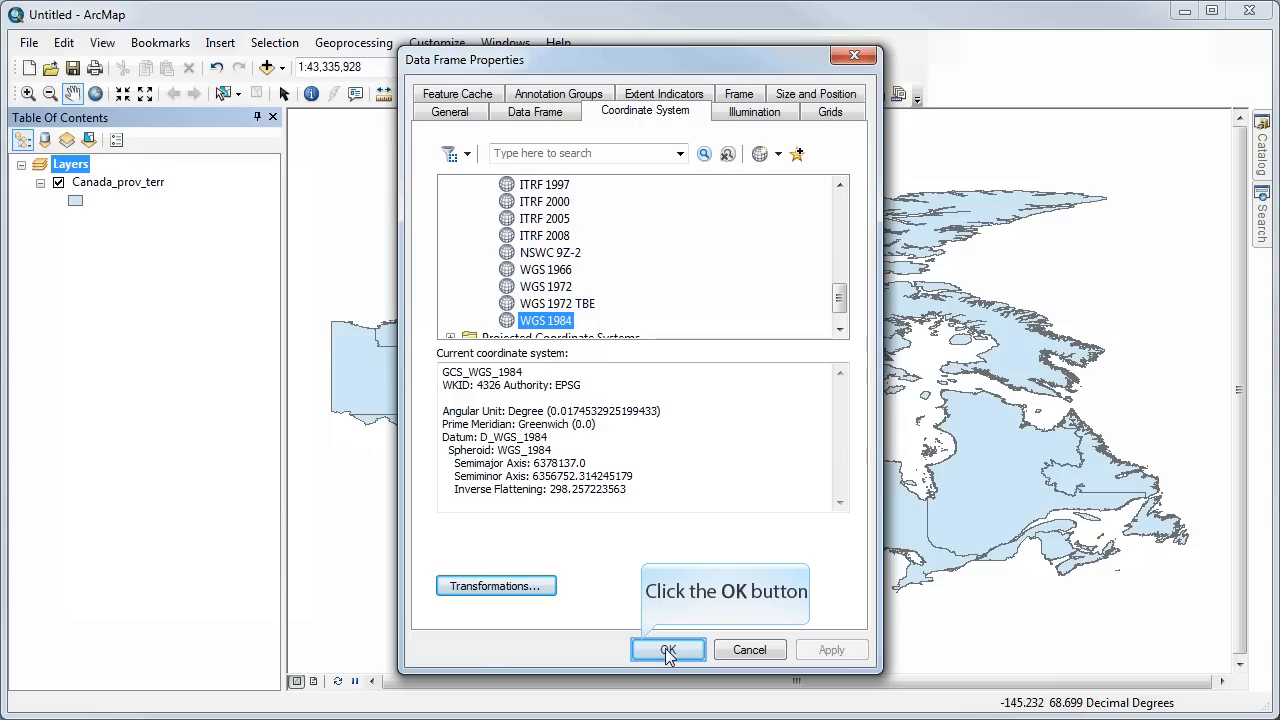
left_click(668, 649)
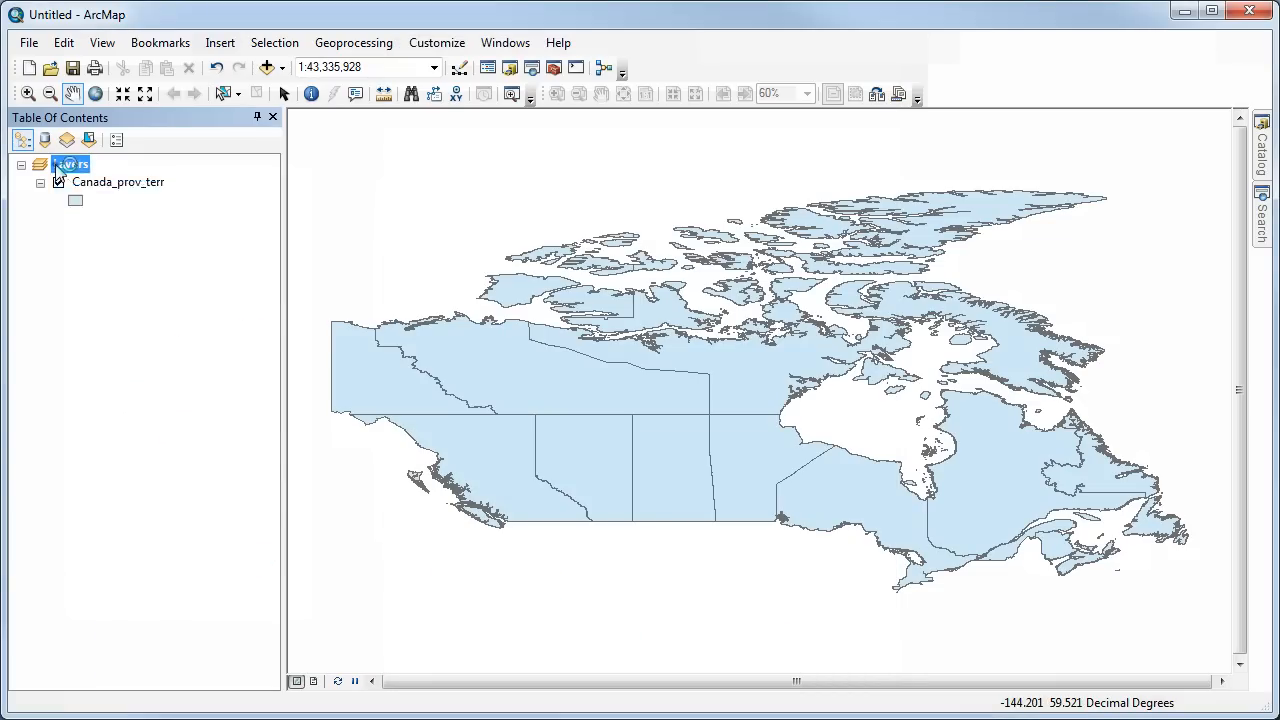
- Set the Layers data frame's display units to Degrees Minutes Seconds
right_click(70, 164)
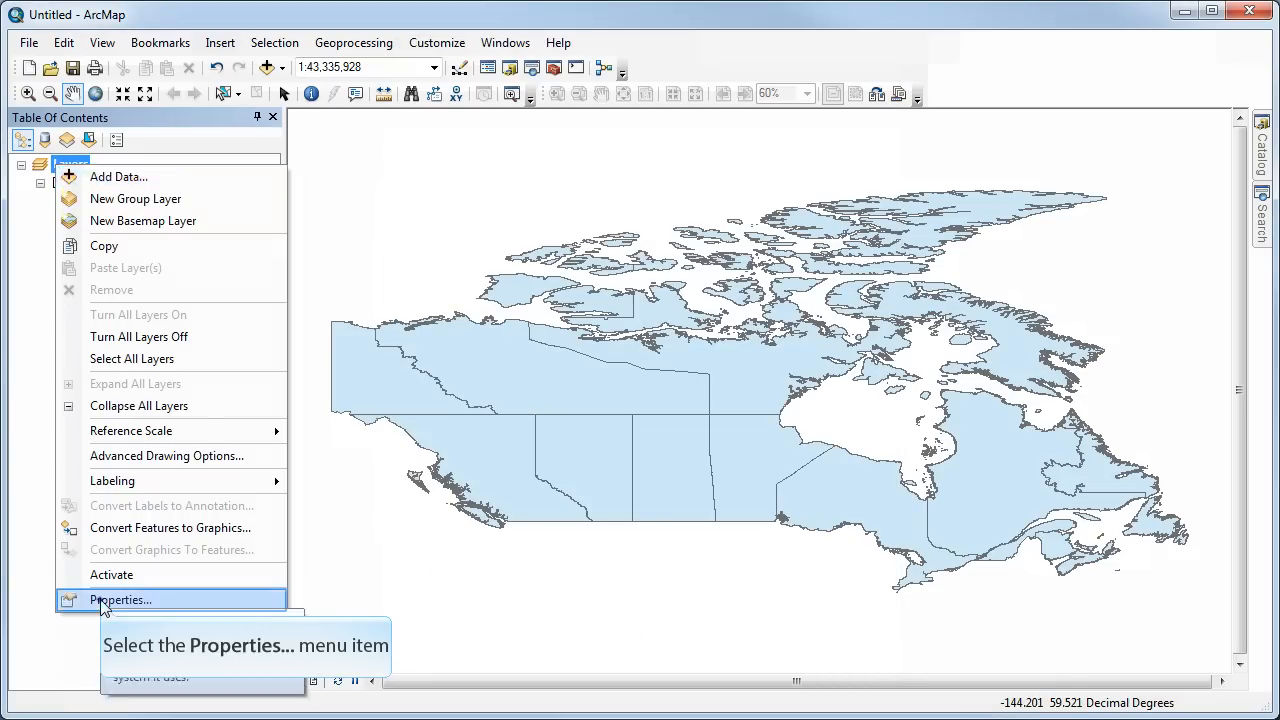
left_click(120, 599)
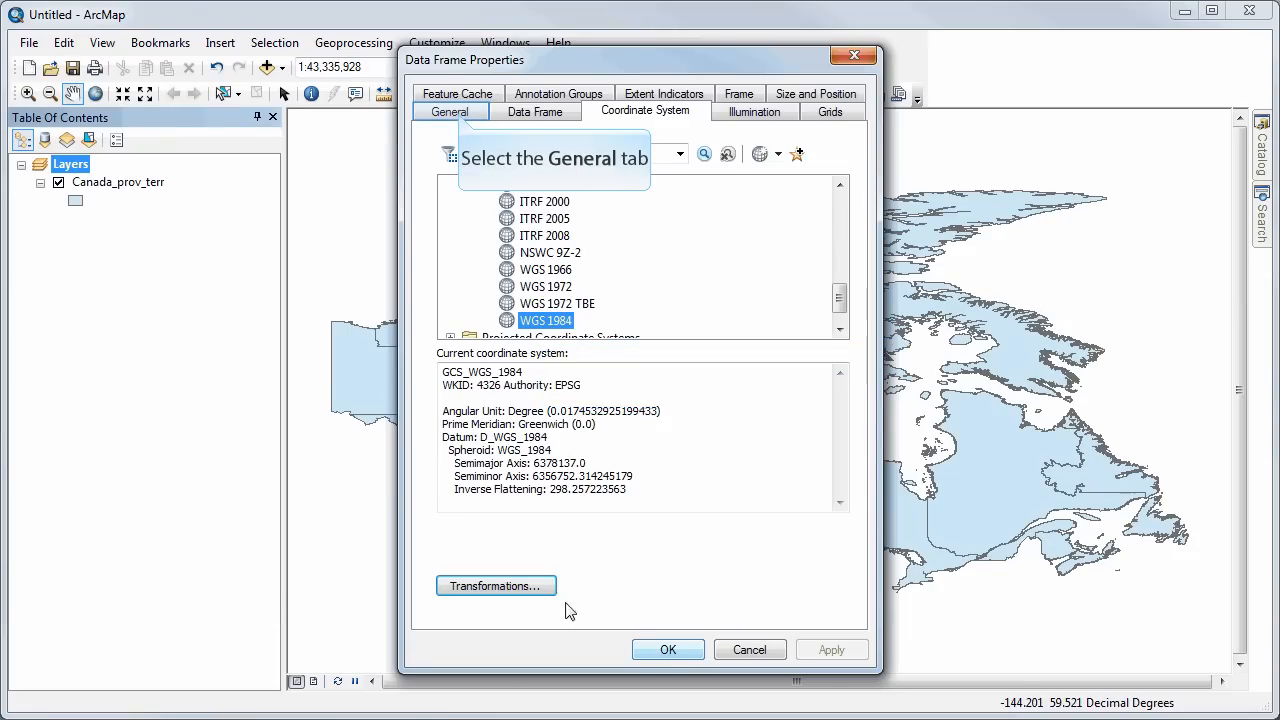
left_click(450, 111)
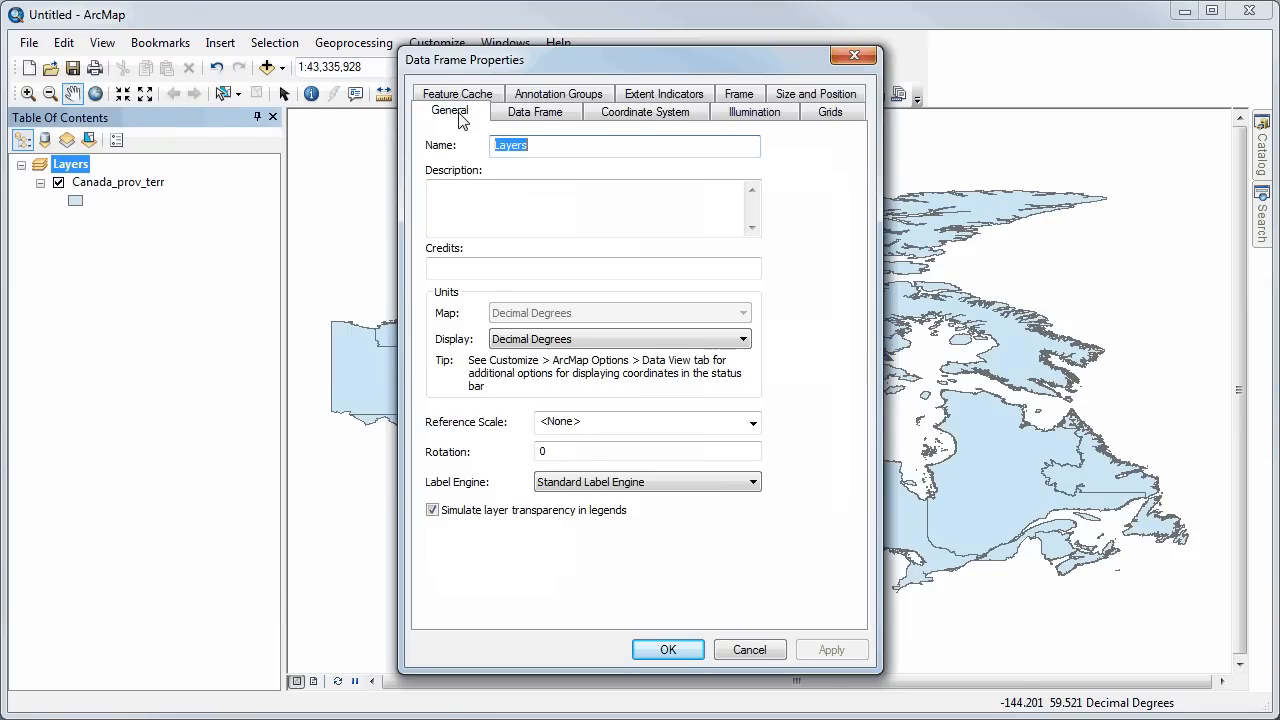
mouse_move(619, 338)
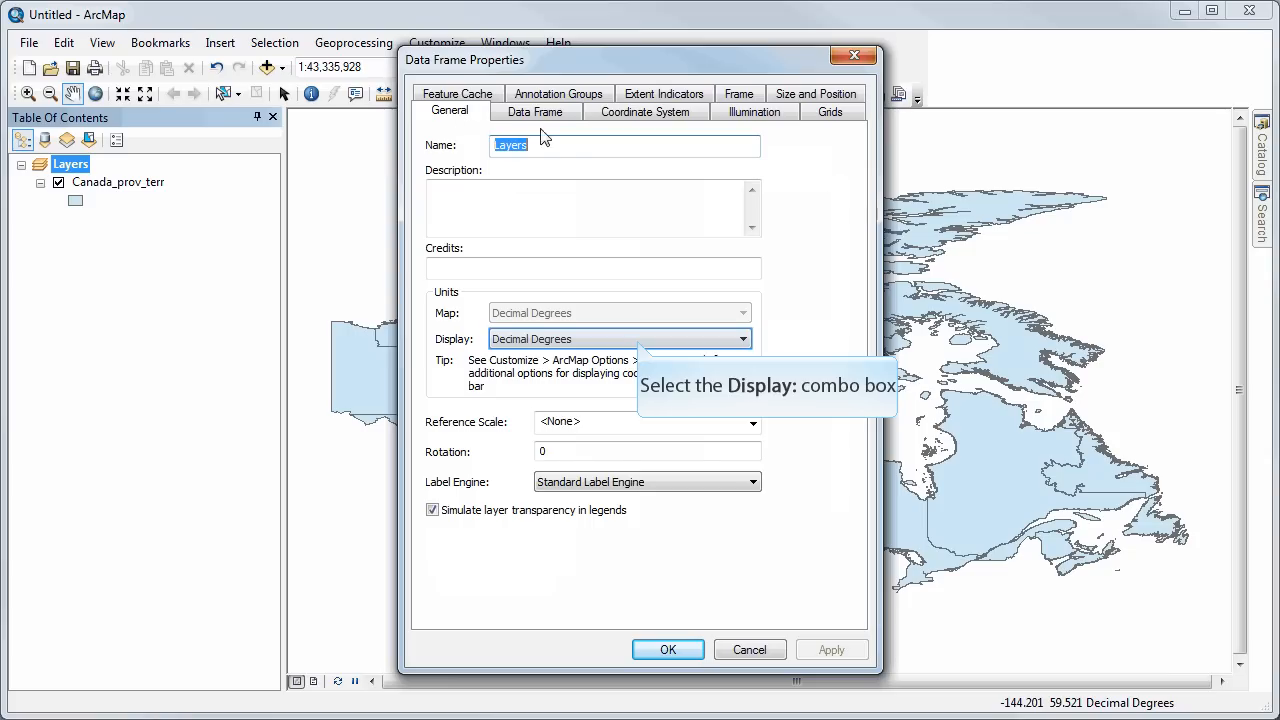
left_click(742, 338)
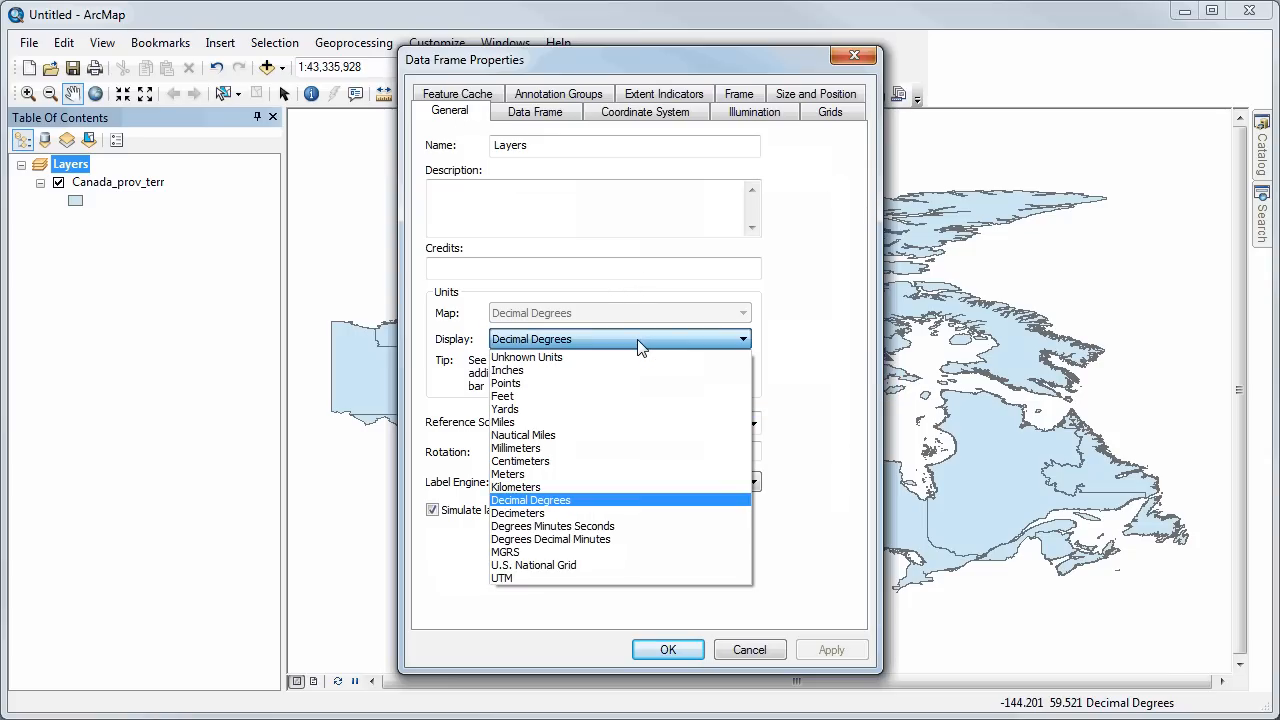
mouse_move(552, 526)
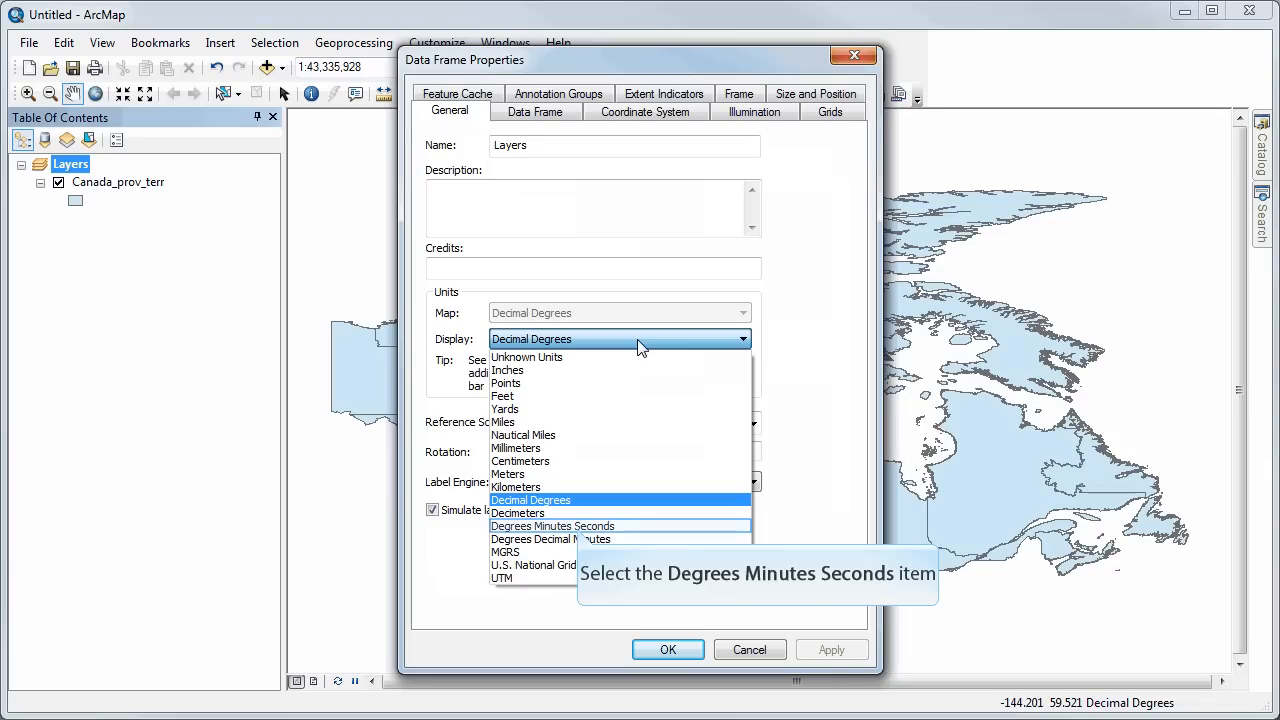
mouse_move(603, 378)
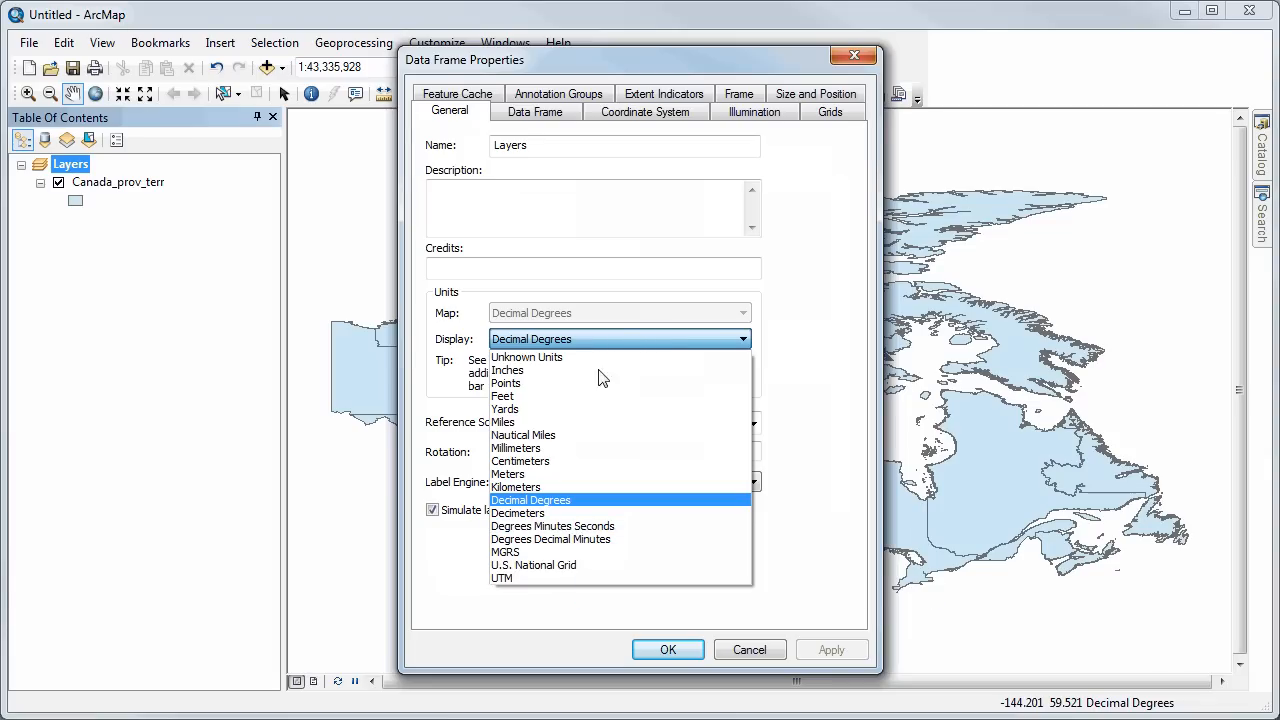
left_click(552, 525)
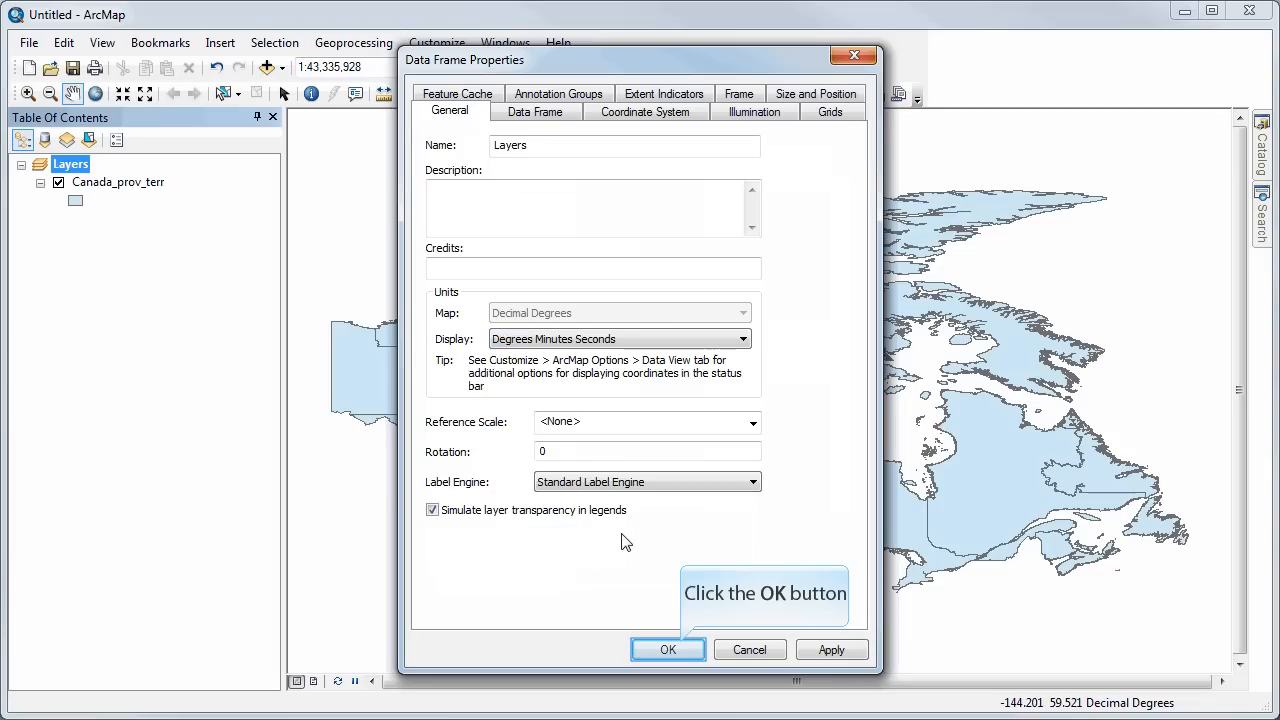
left_click(667, 649)
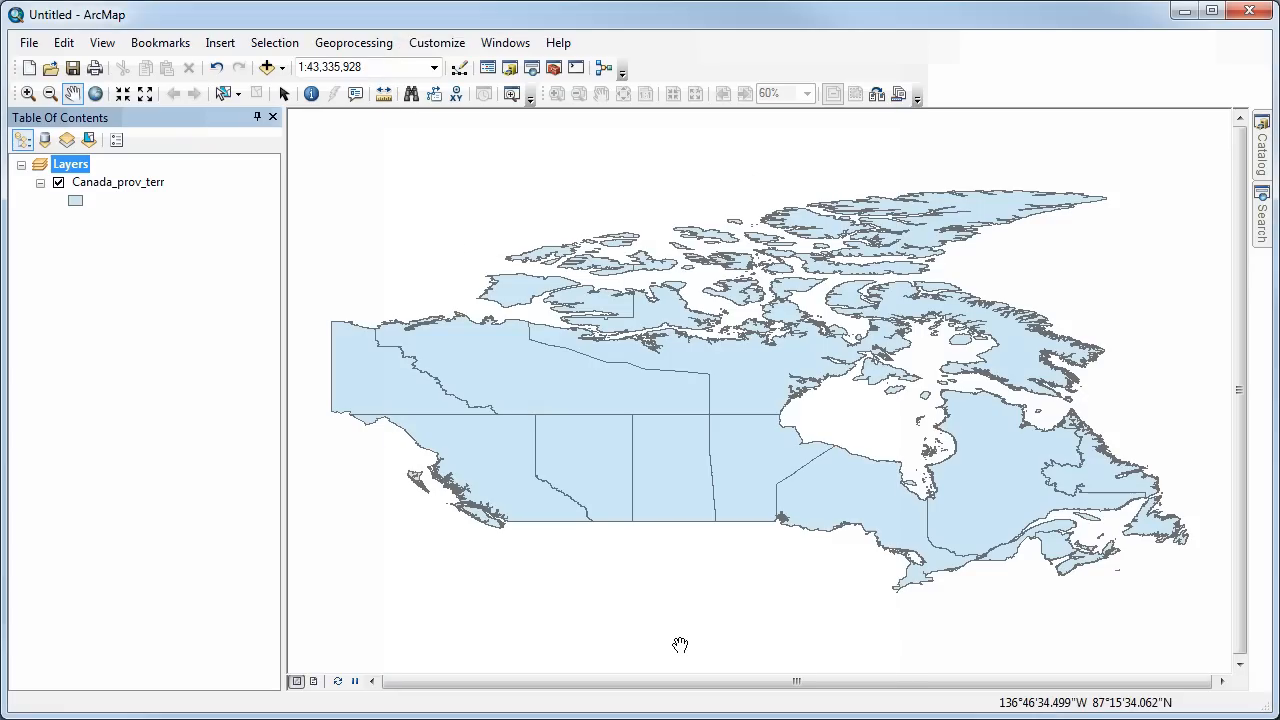